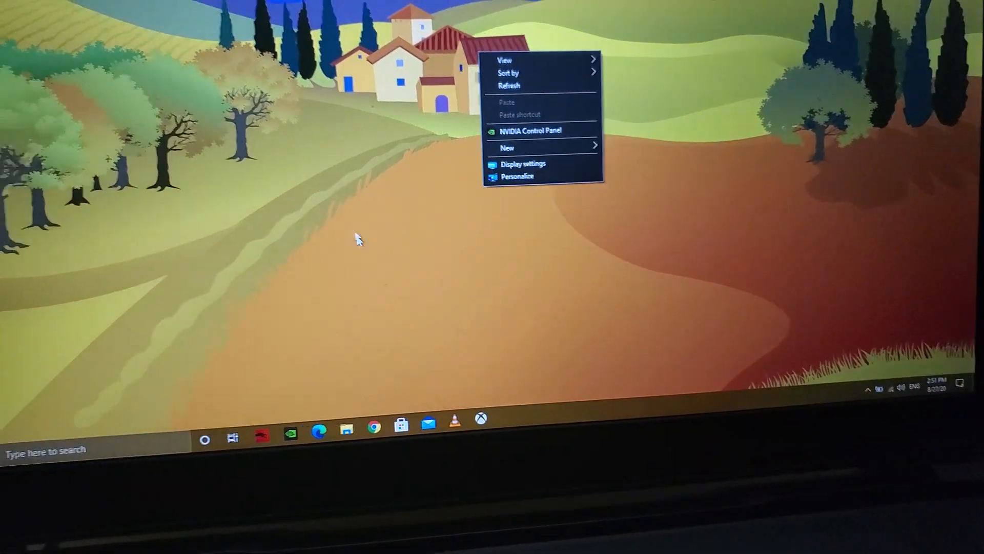
# - Close the desktop right-click menu without choosing an option, leaving the landscape wallpaper visible
pyautogui.click(358, 239)
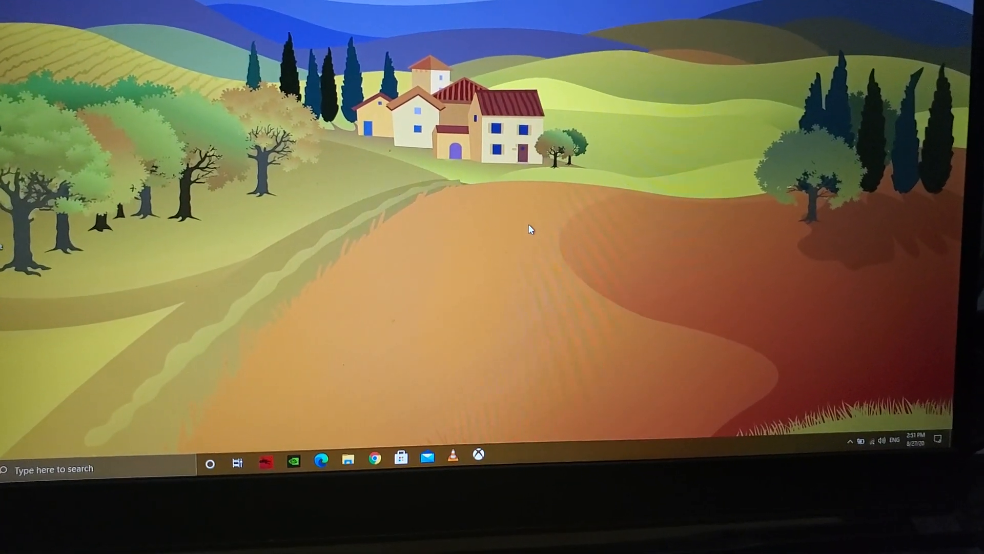